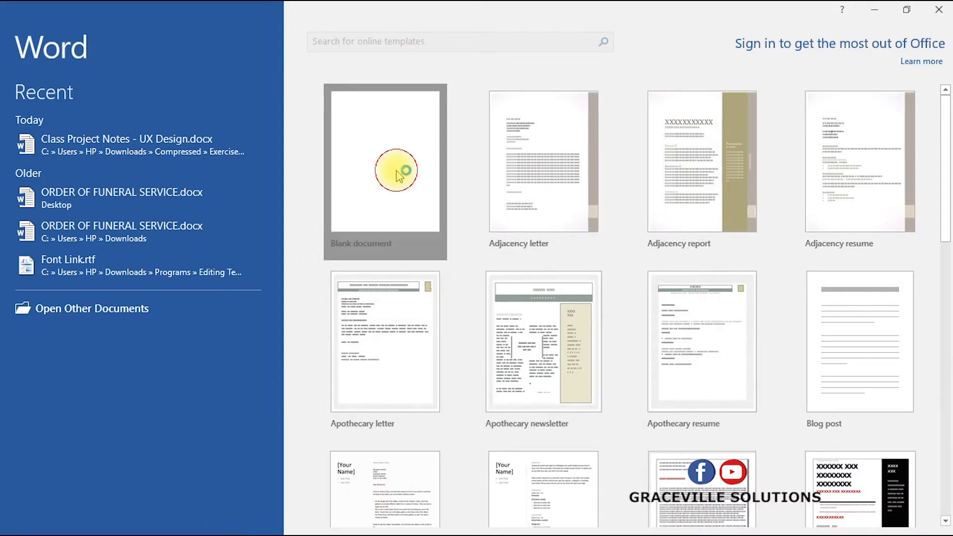
- Start a new blank Word document for the Photoshop printing paragraph
left_click(384, 170)
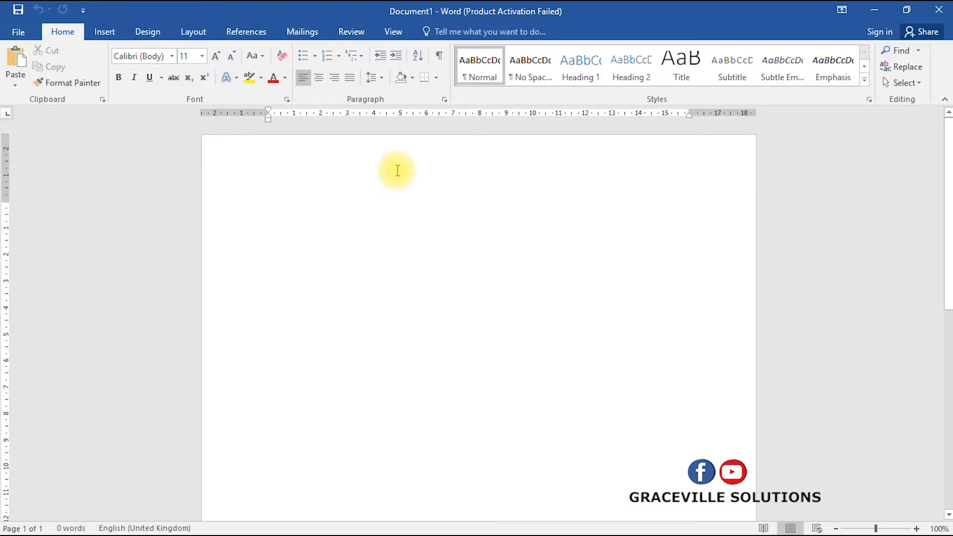
mouse_move(468, 270)
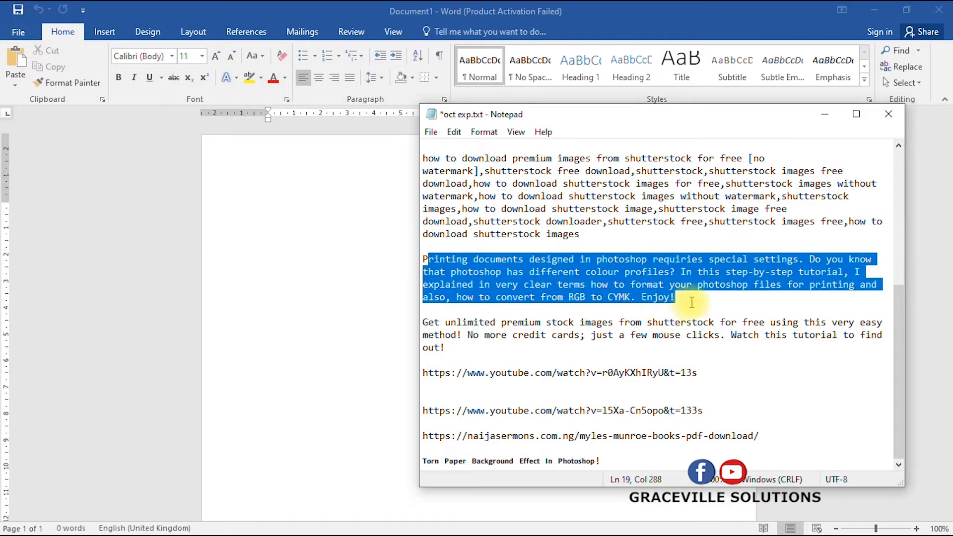
mouse_move(402, 244)
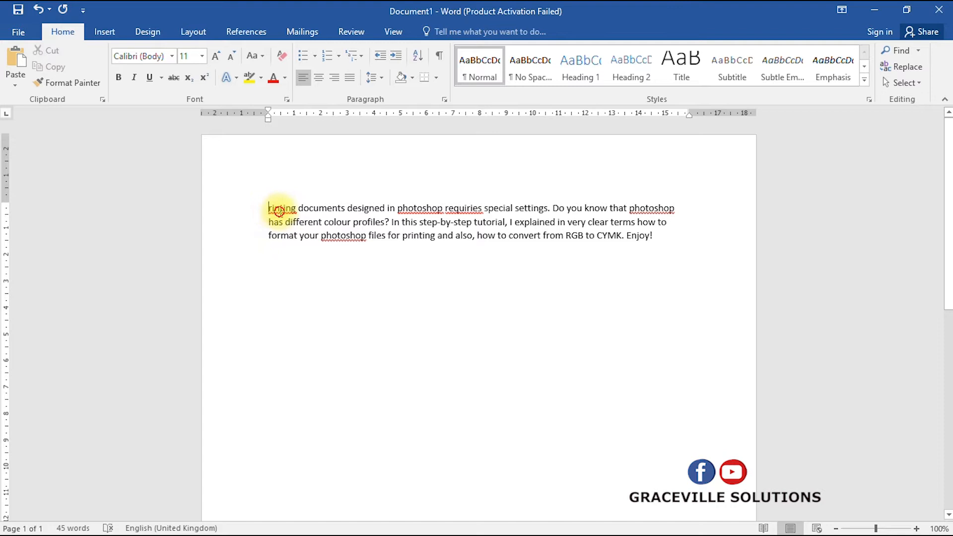
- Set the pasted paragraph text to font size 16
right_click(280, 208)
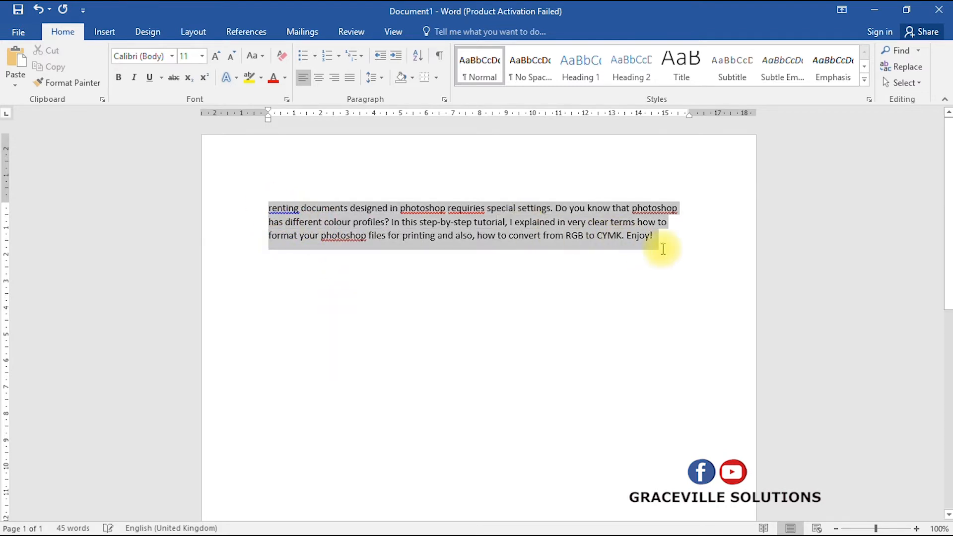
left_click(202, 56)
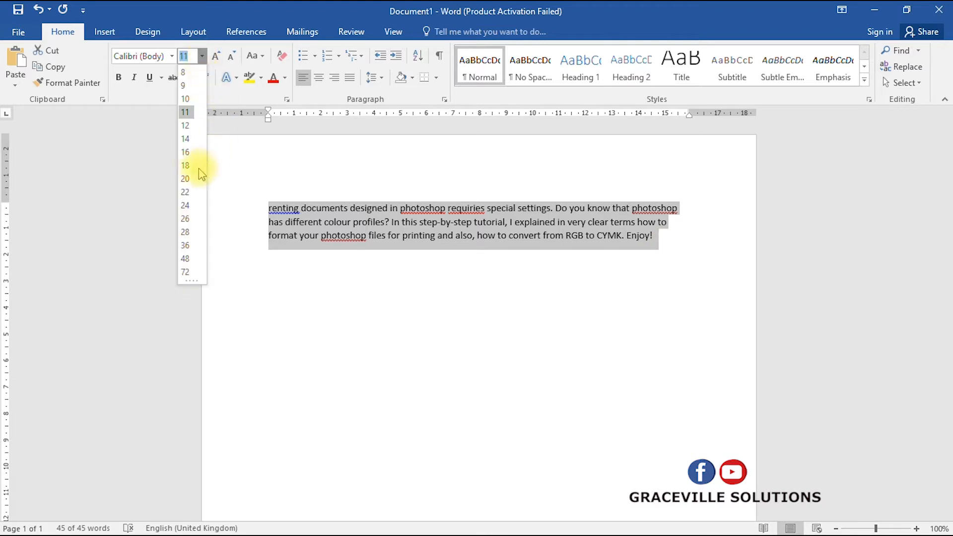
left_click(184, 151)
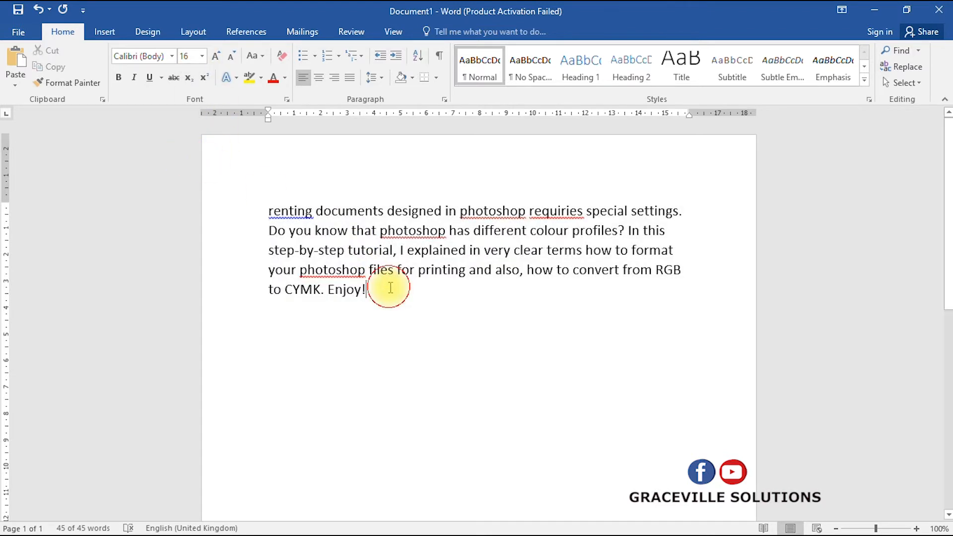
left_click_drag(390, 287, 444, 270)
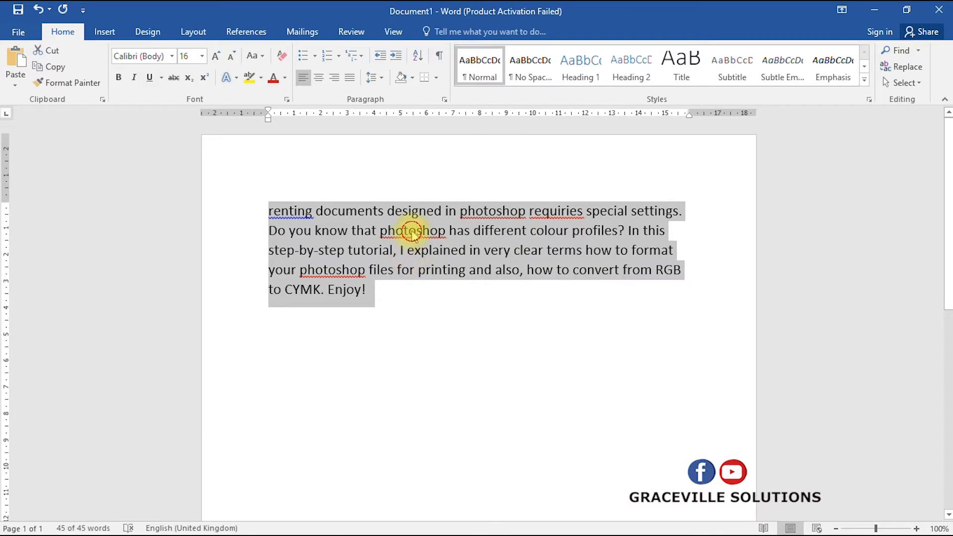
- Correct the spelling, capitalising Photoshop and fixing requiries to requires
right_click(412, 230)
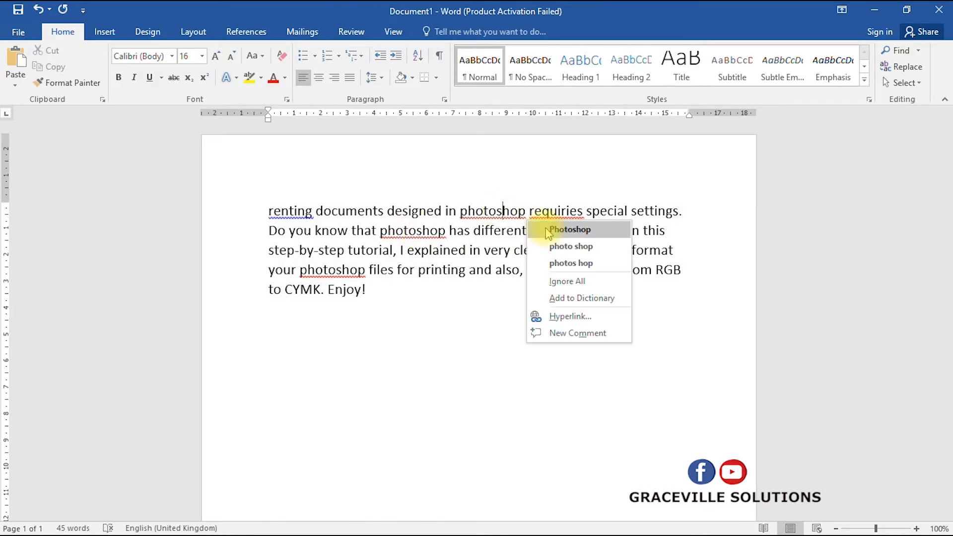
left_click(569, 229)
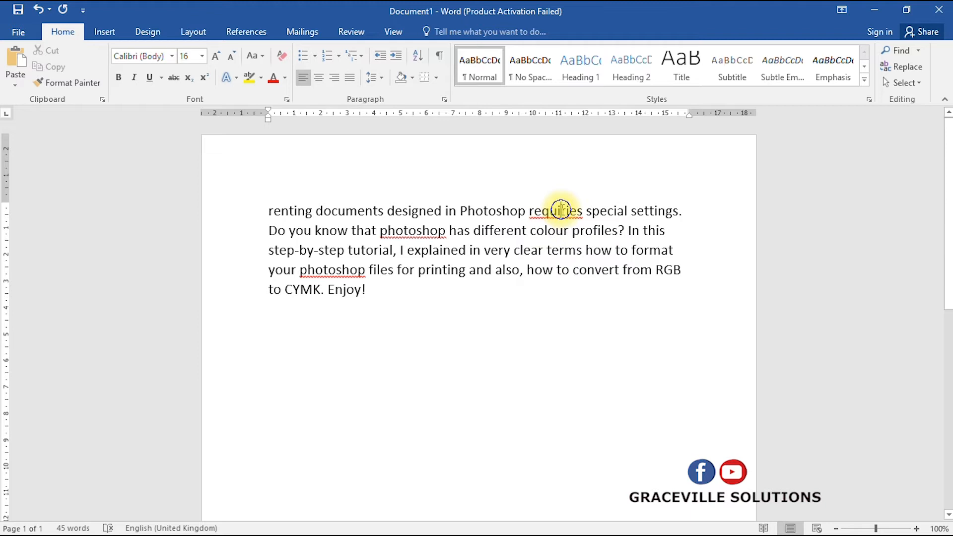
right_click(412, 230)
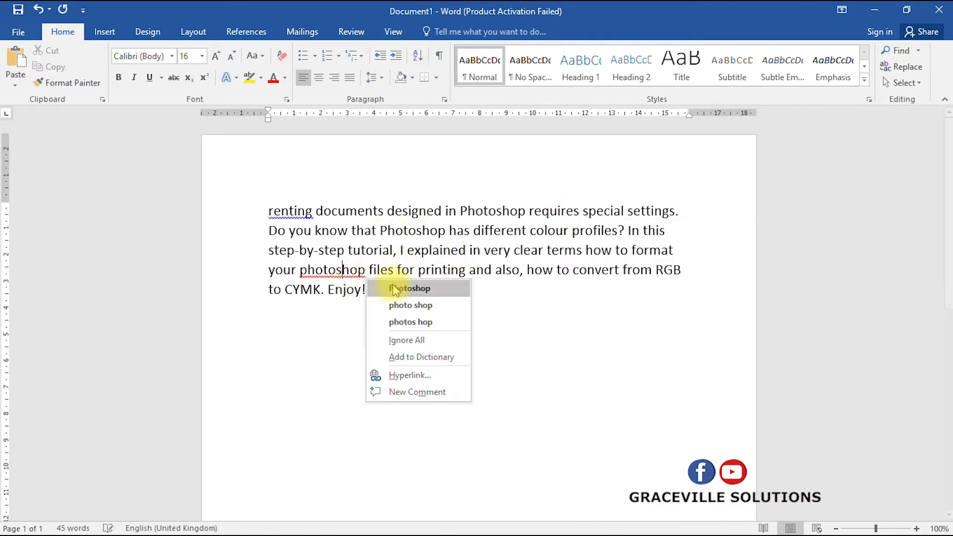
left_click(408, 288)
type("R")
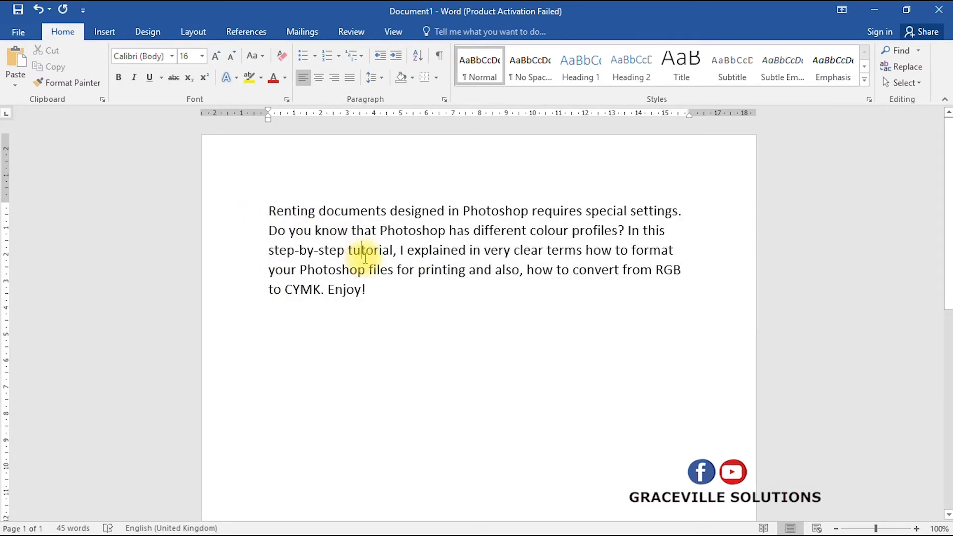
mouse_move(364, 254)
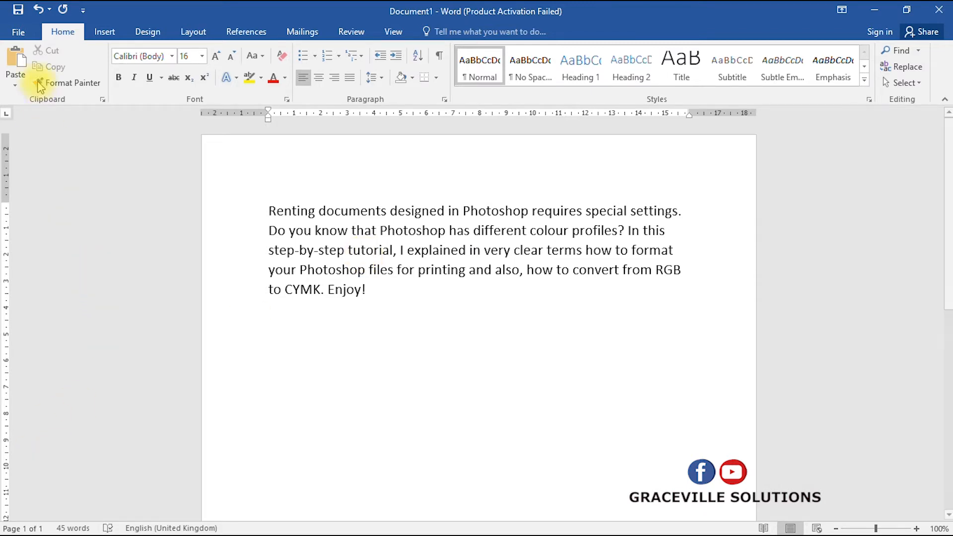
- Save the document to the Desktop under the name printing.docx
left_click(18, 32)
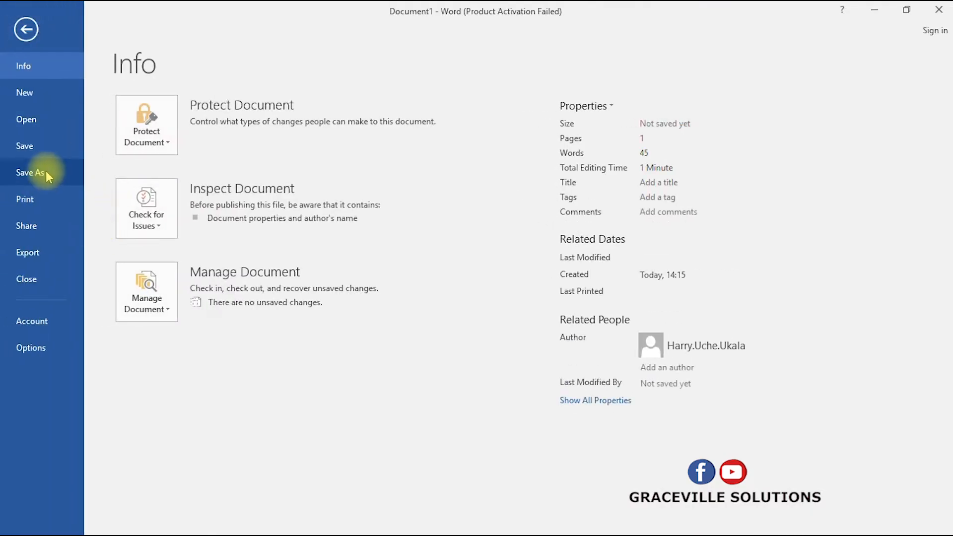
left_click(30, 173)
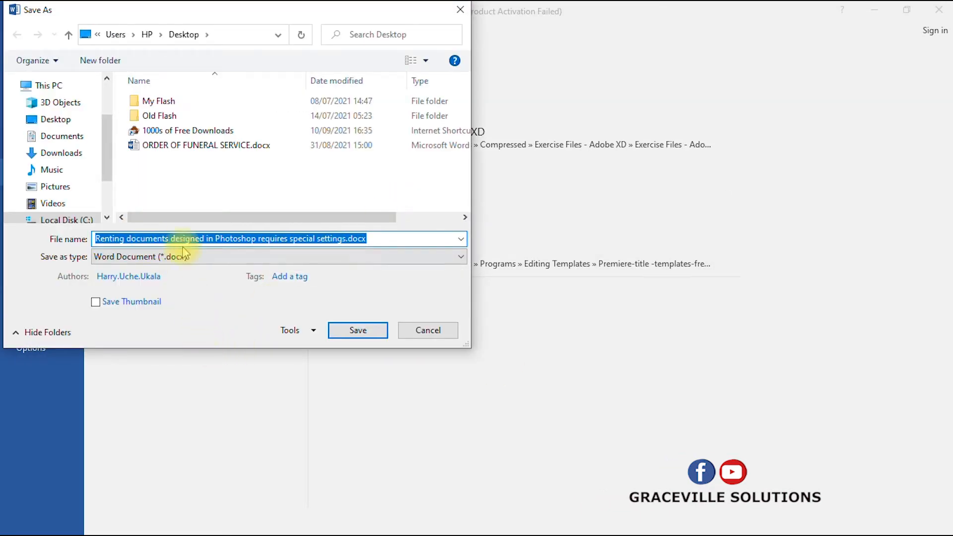
type("p")
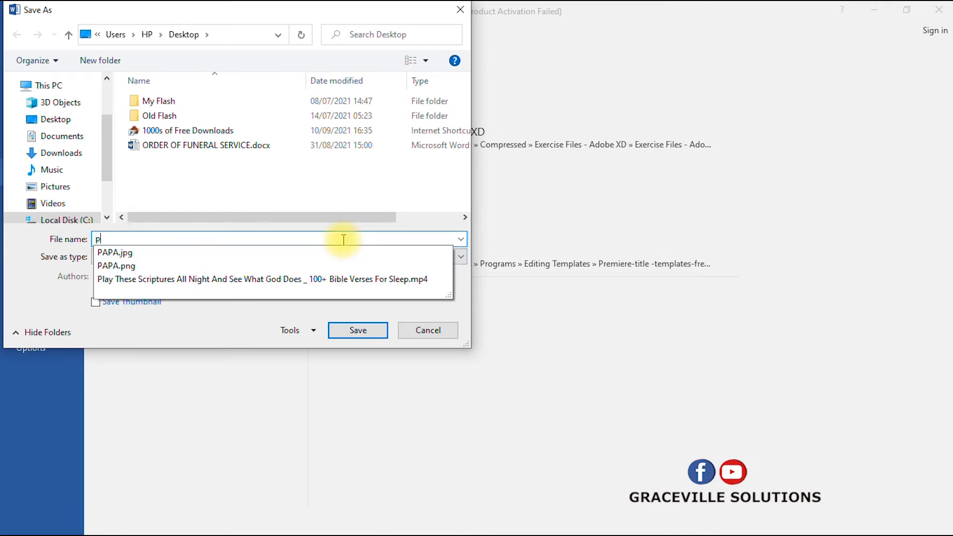
type("rinting")
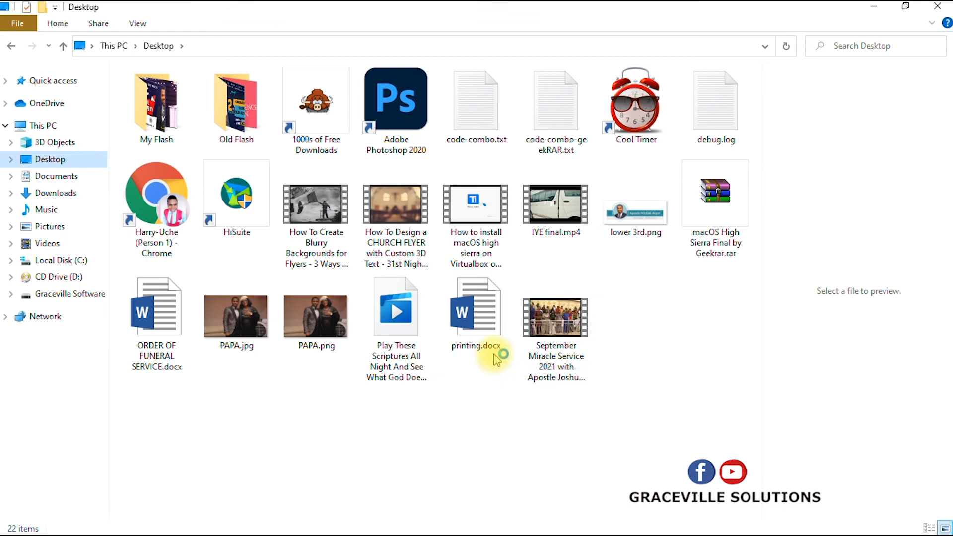
- Select printing.docx in the Desktop folder of File Explorer
left_click(476, 306)
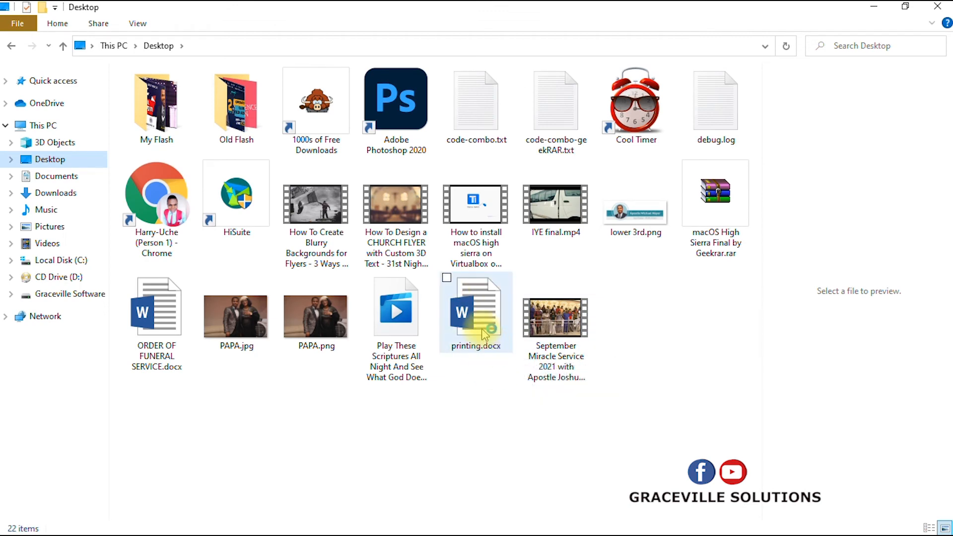
mouse_move(475, 315)
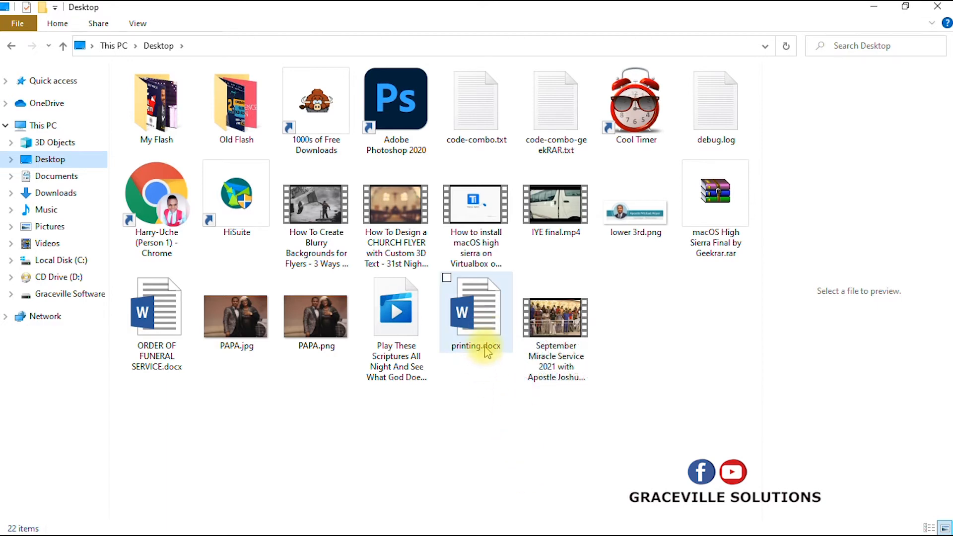
mouse_move(483, 341)
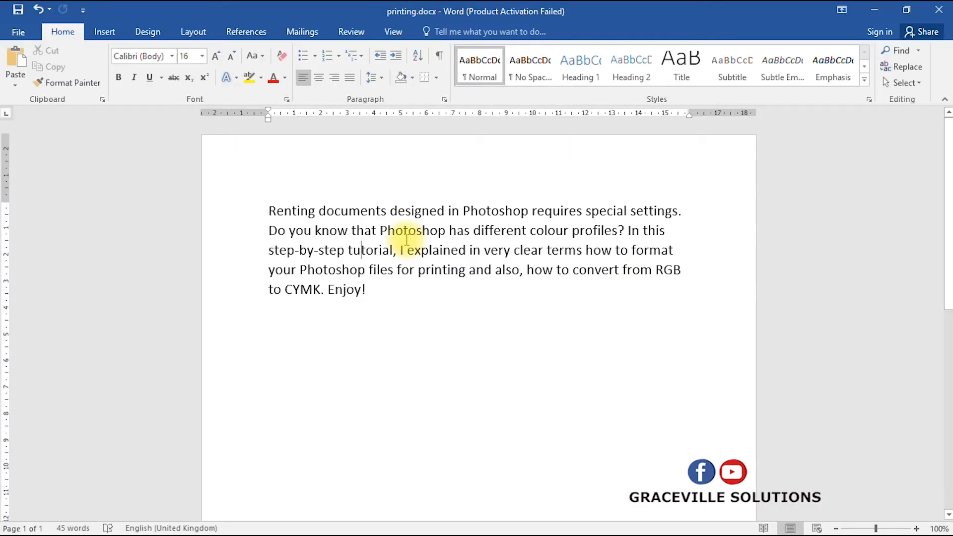
mouse_move(440, 269)
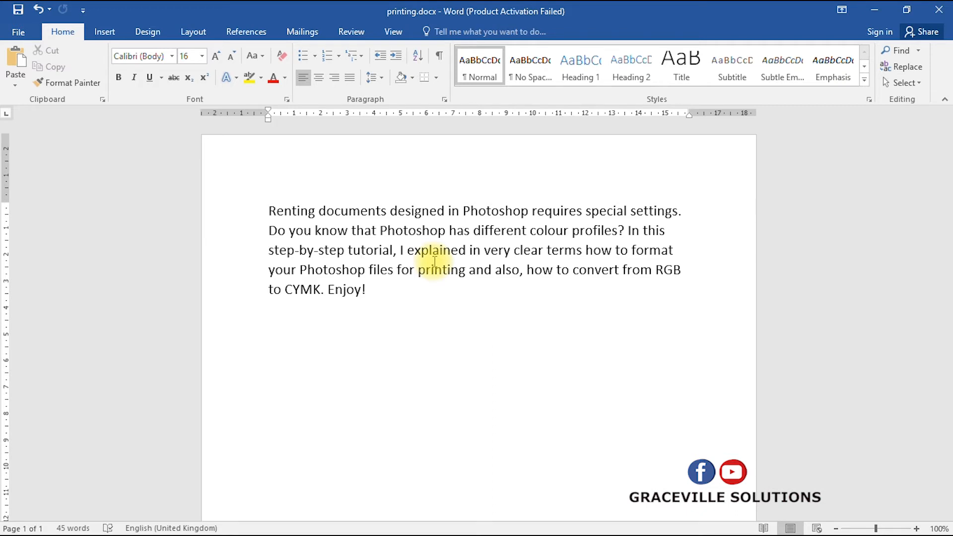
mouse_move(358, 233)
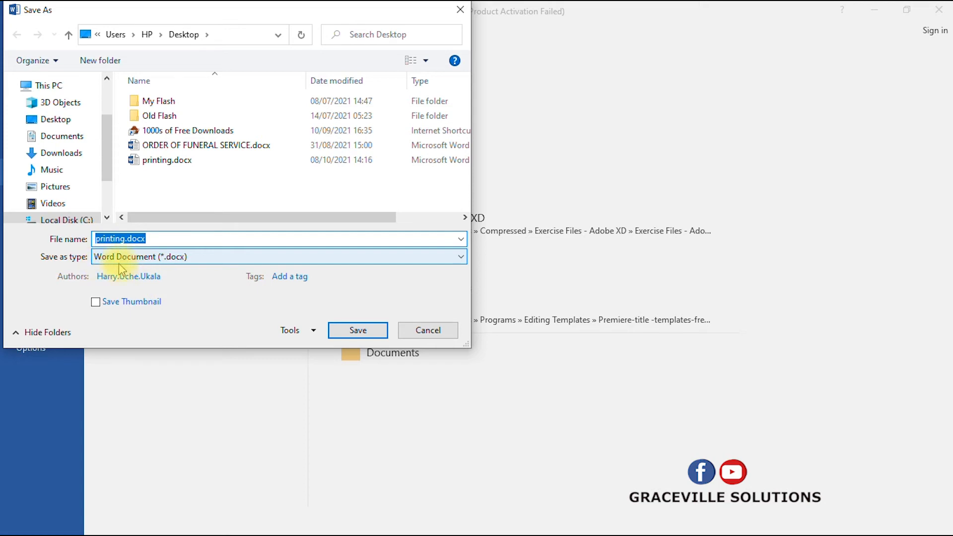
mouse_move(144, 265)
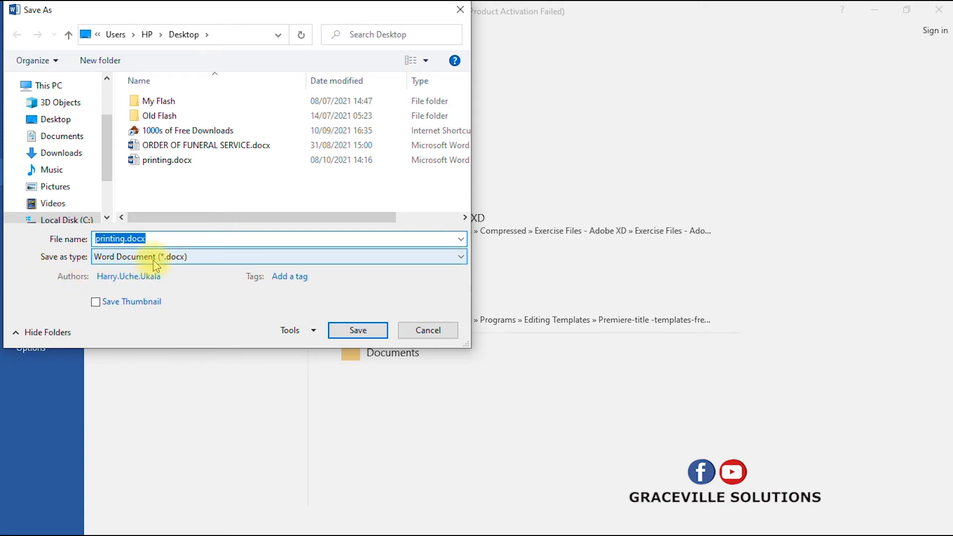
- Export the document as printing.pdf with Standard optimisation for publishing and printing
left_click(278, 256)
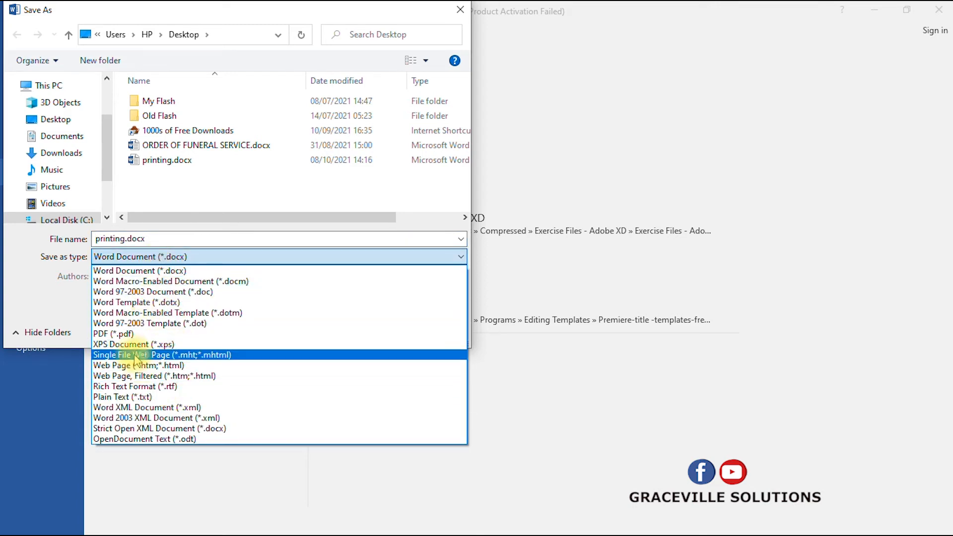
left_click(113, 333)
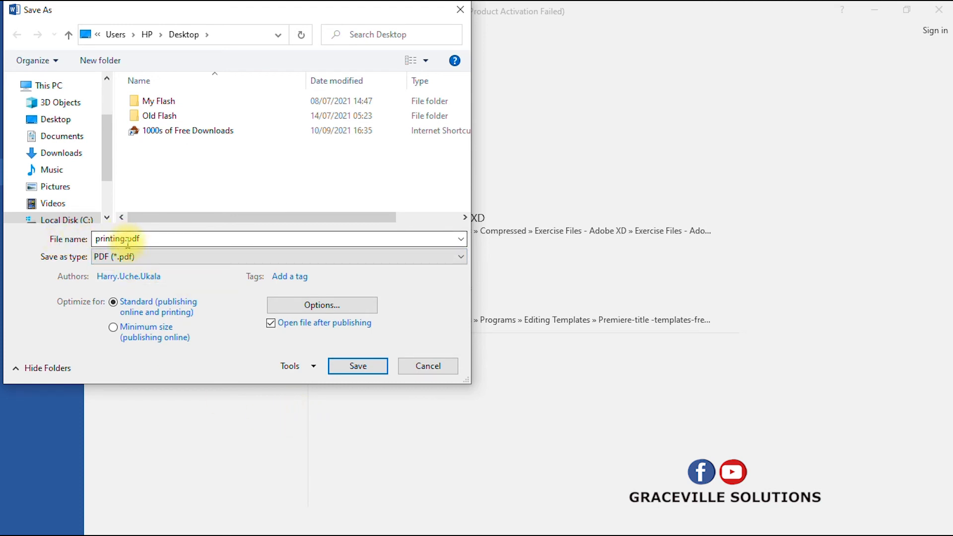
mouse_move(333, 313)
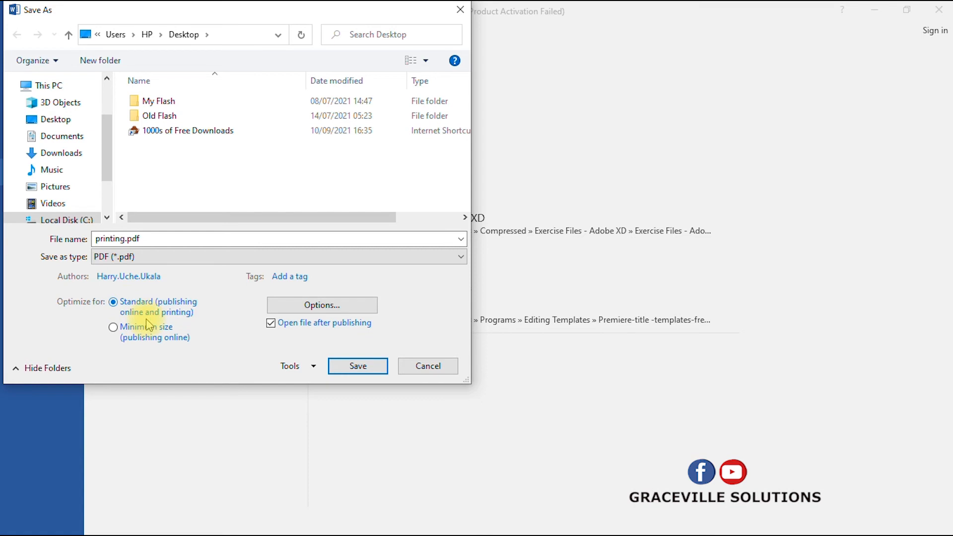
left_click(358, 366)
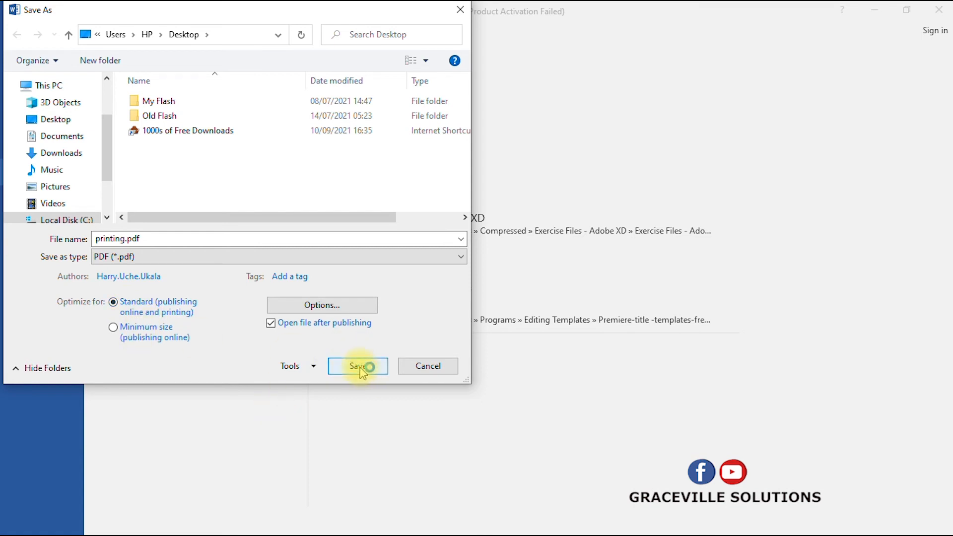
left_click(353, 365)
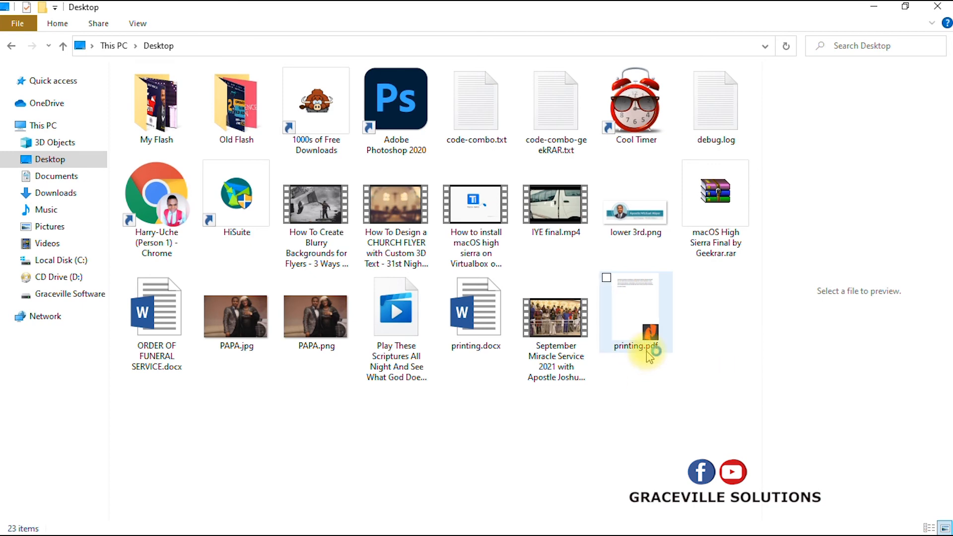
mouse_move(642, 328)
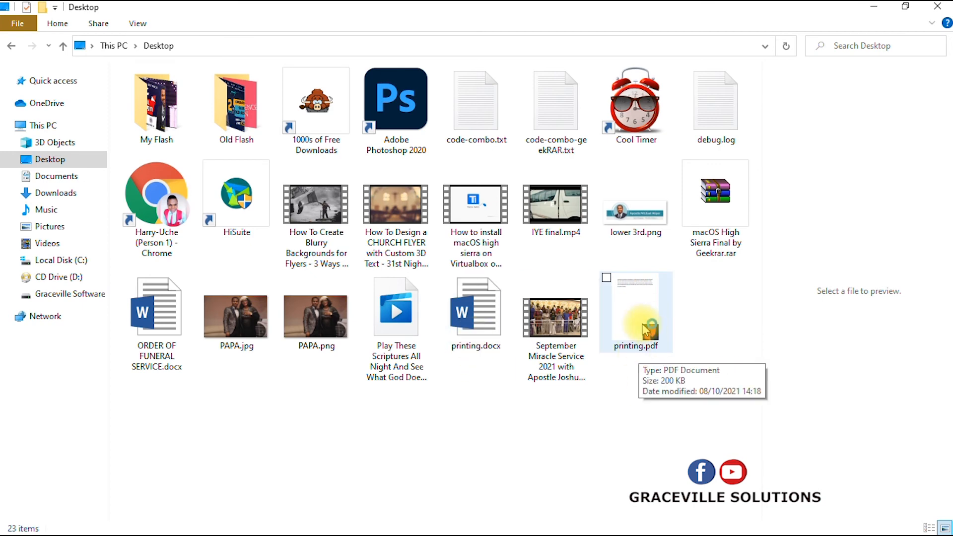
mouse_move(650, 349)
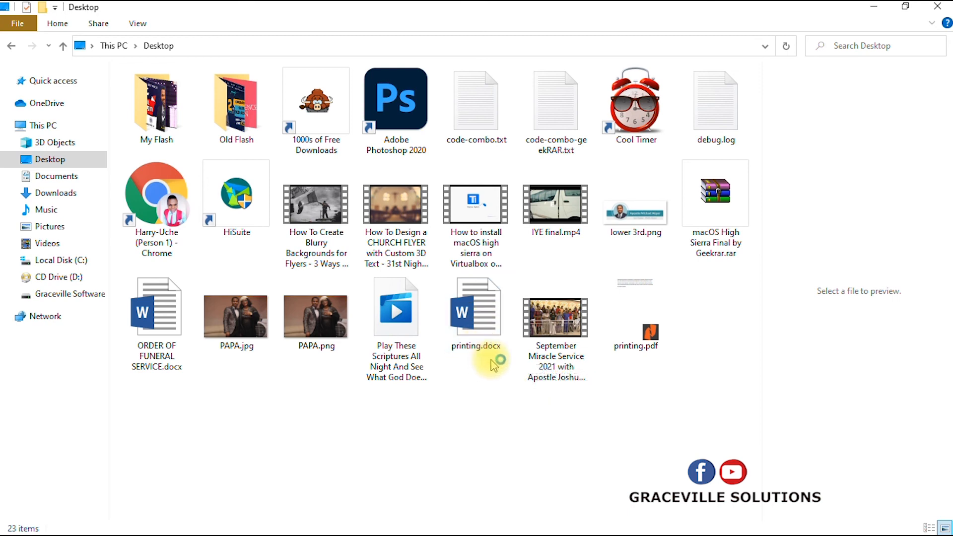
mouse_move(661, 377)
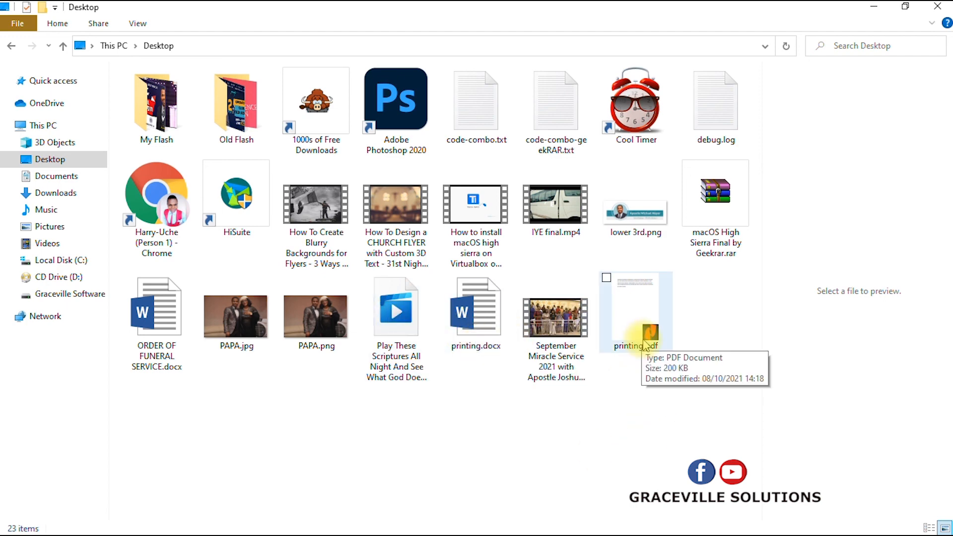
- Reopen printing.docx from the Desktop and focus its paragraph text in Word
double_click(475, 307)
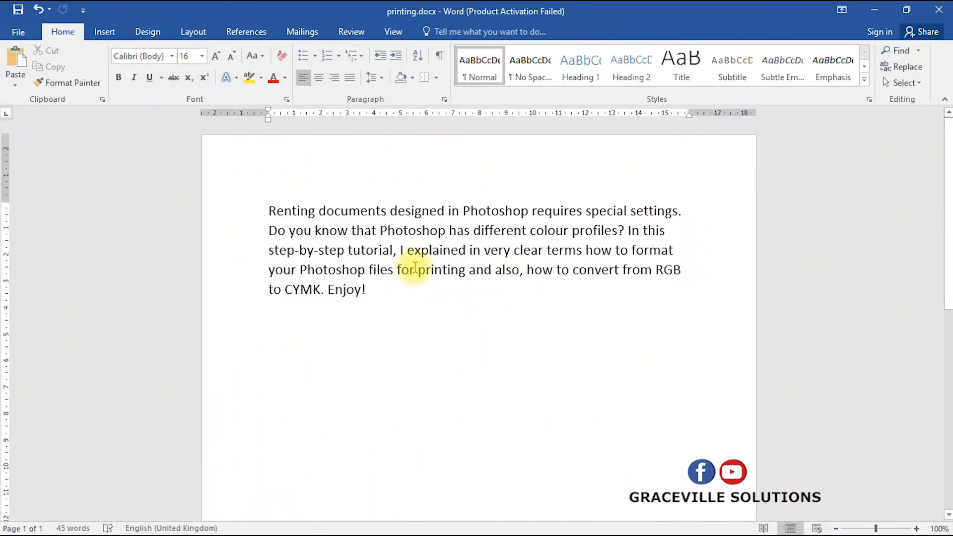
left_click(361, 250)
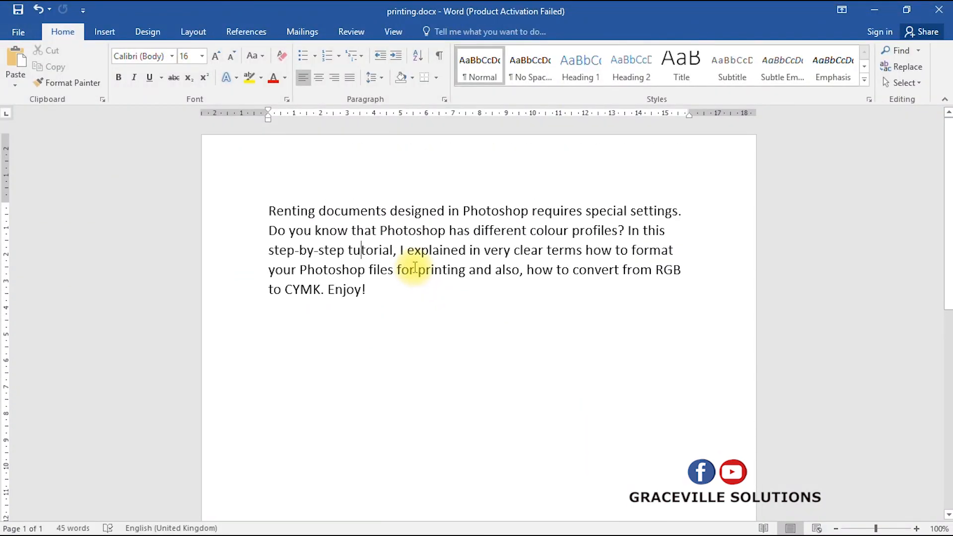